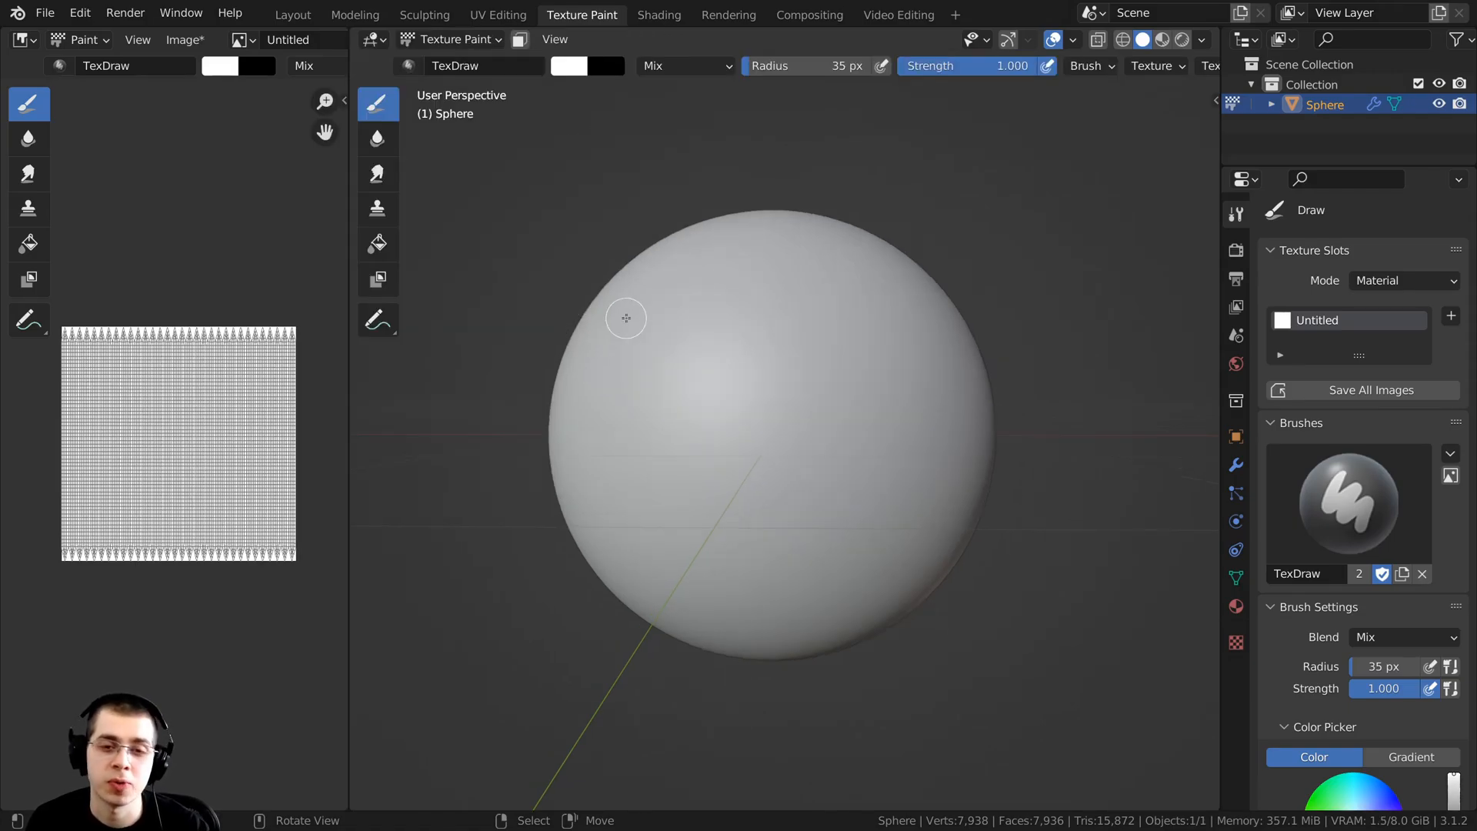
{"action": "mouse_move", "coordinate": [377, 243]}
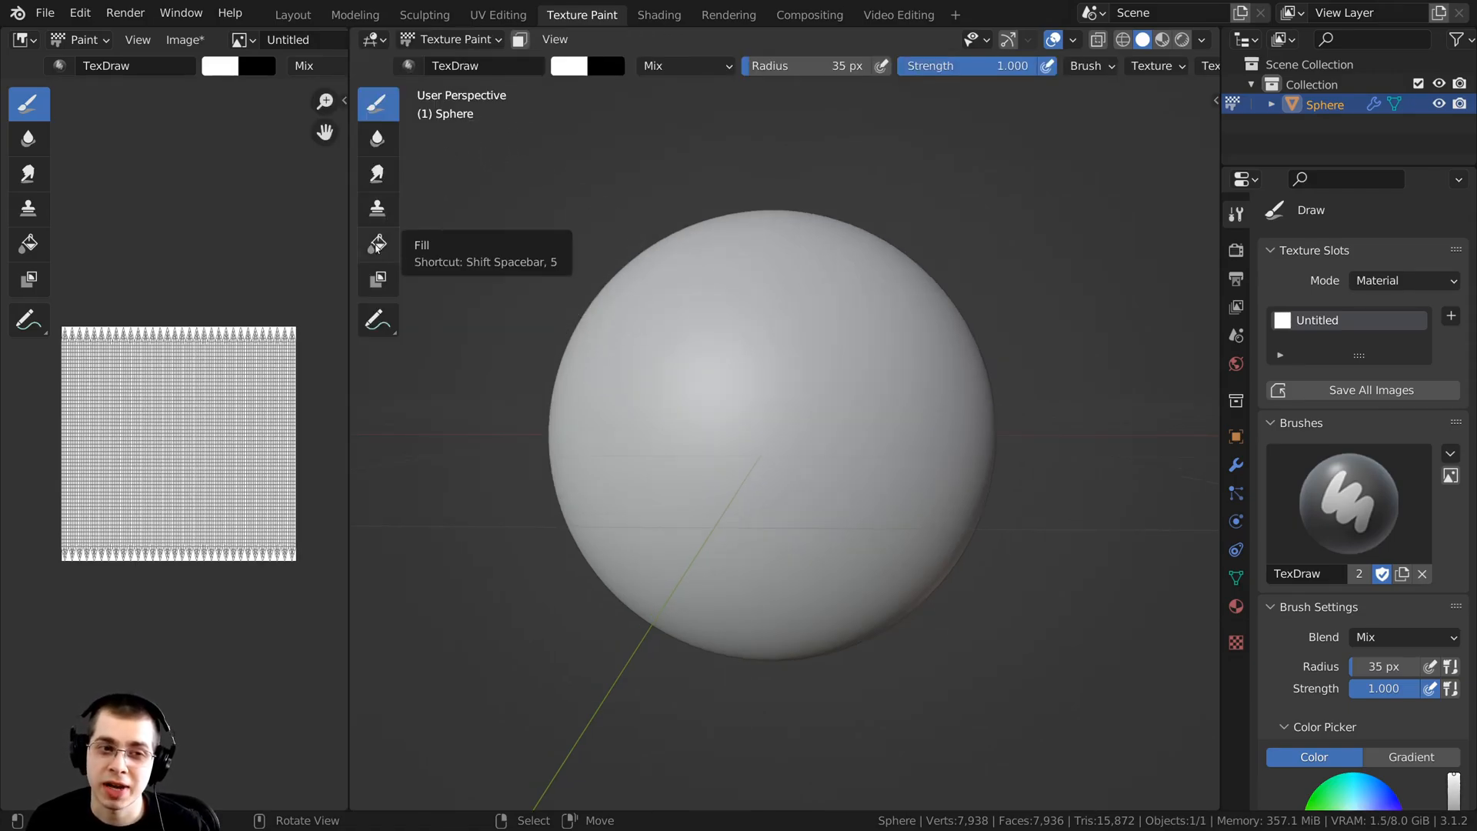
Step: Select the Fill tool in the Texture Paint toolbar
{"action": "left_click", "coordinate": [377, 243]}
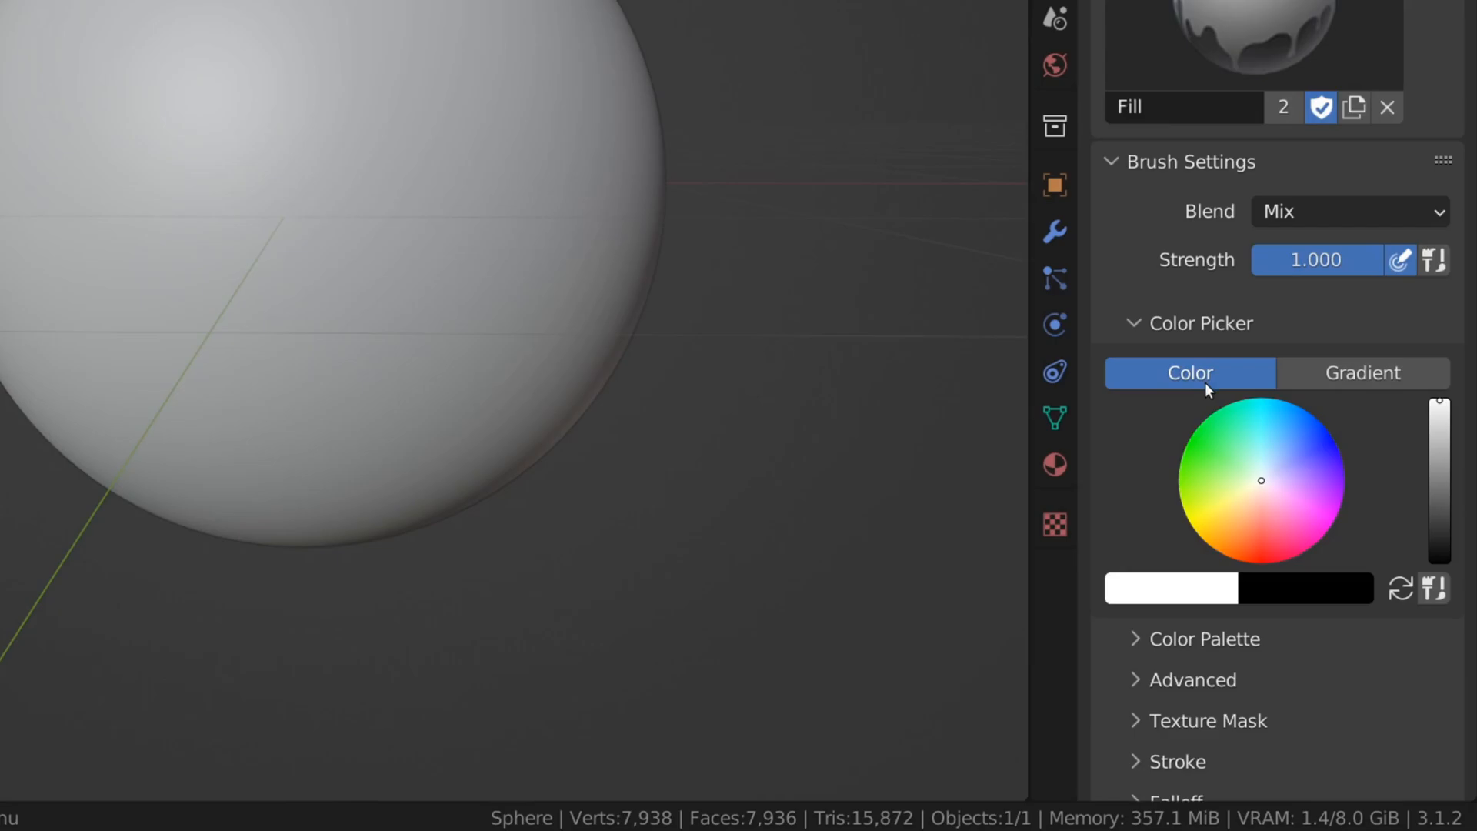
Step: Set the fill colour mode to Gradient and pick purple for the first stop
{"action": "left_click", "coordinate": [1361, 372]}
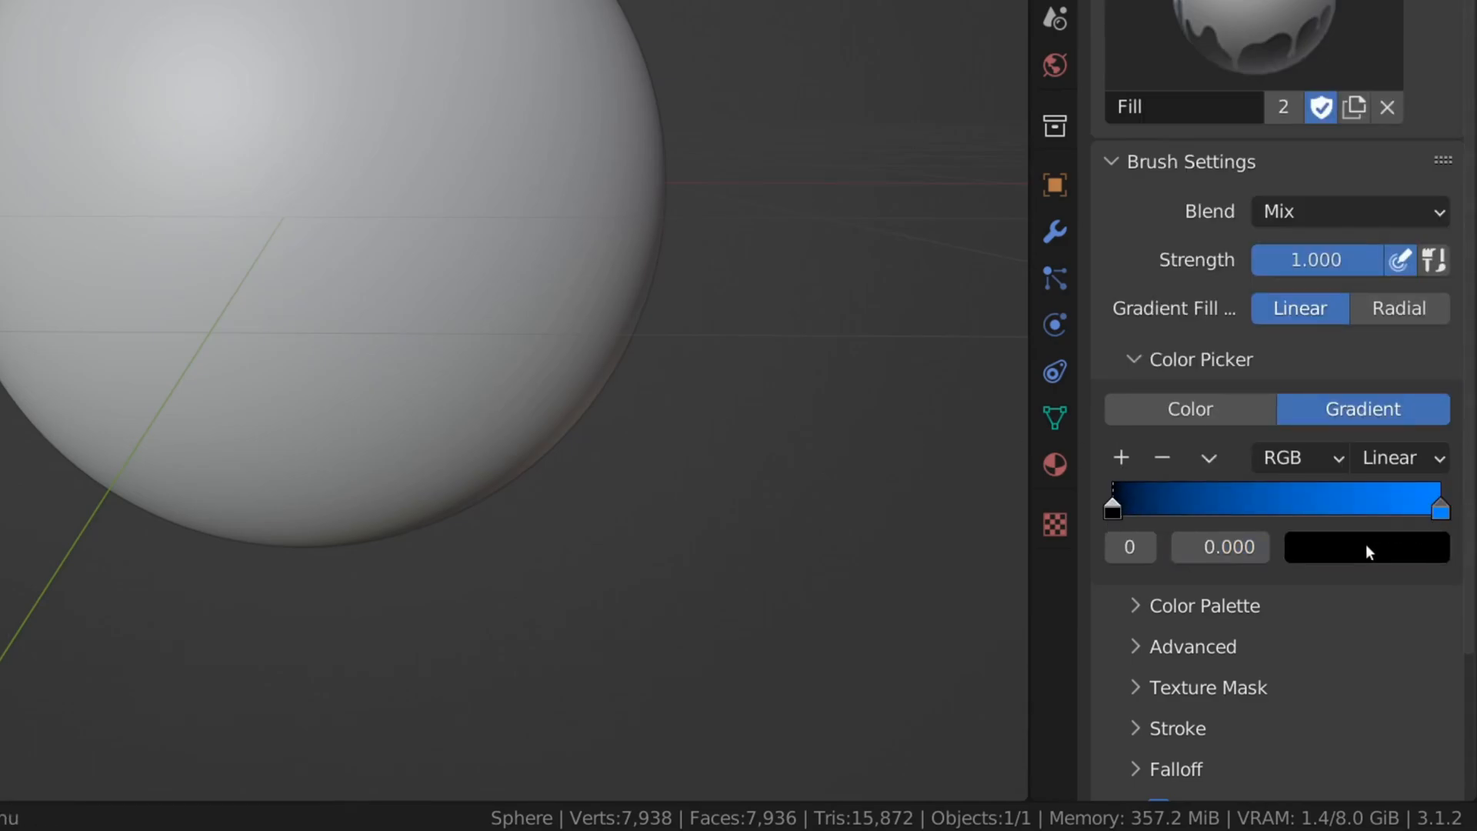
{"action": "left_click", "coordinate": [1365, 548]}
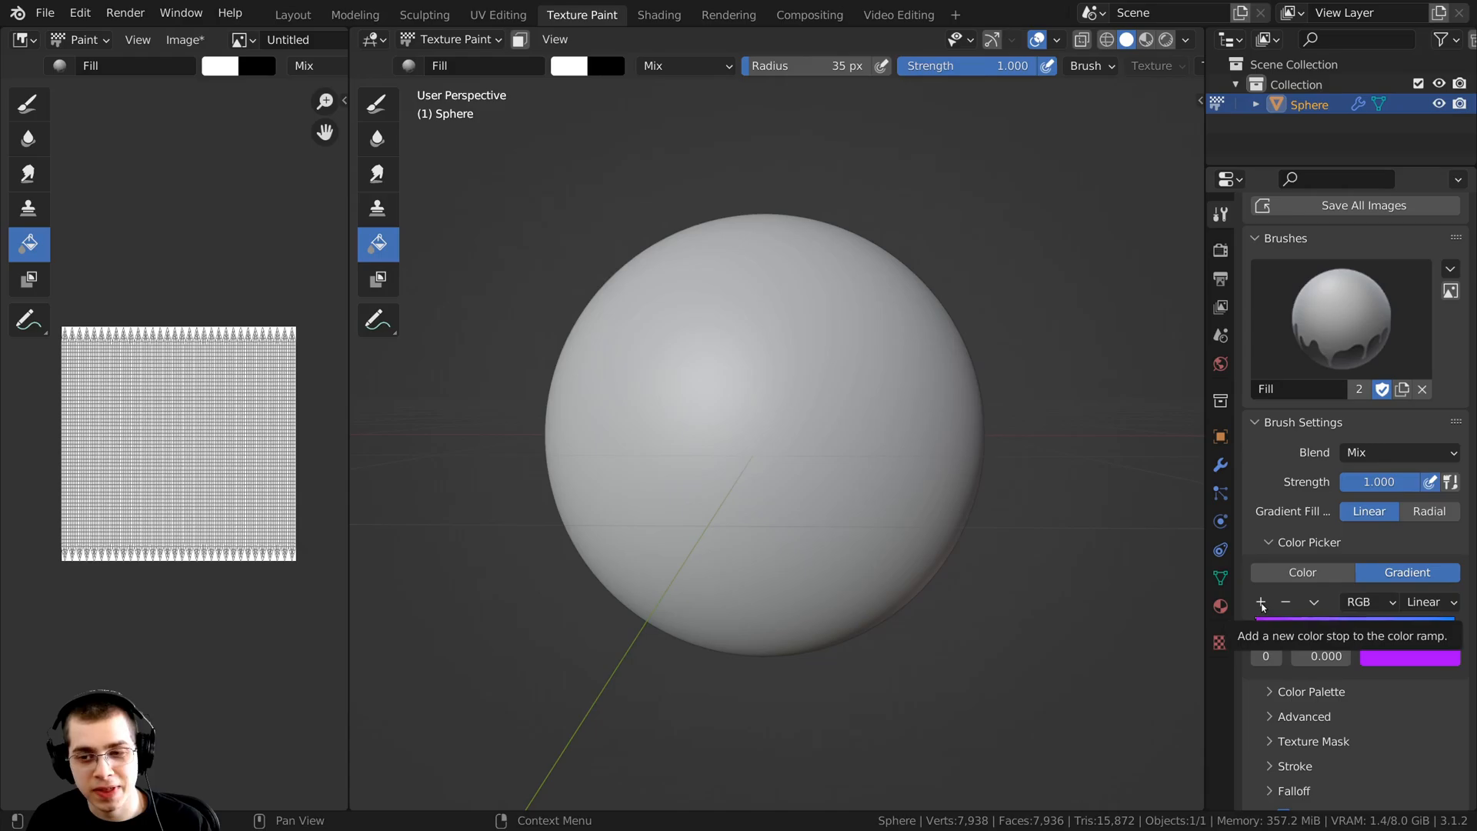
Step: Add colour stops to the ramp and set their colours to green and blue
{"action": "left_click", "coordinate": [1260, 602]}
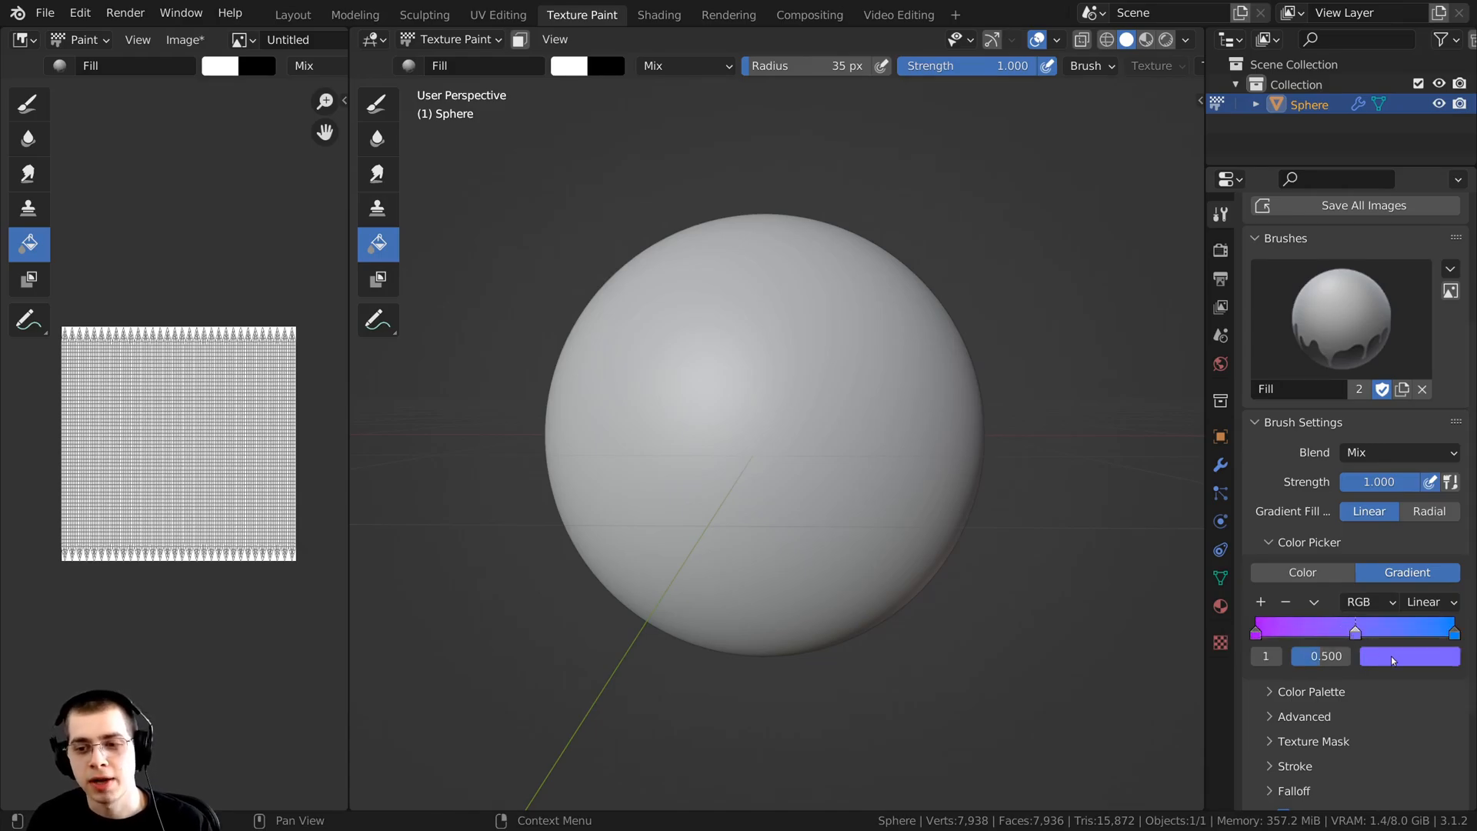
{"action": "left_click", "coordinate": [1409, 656]}
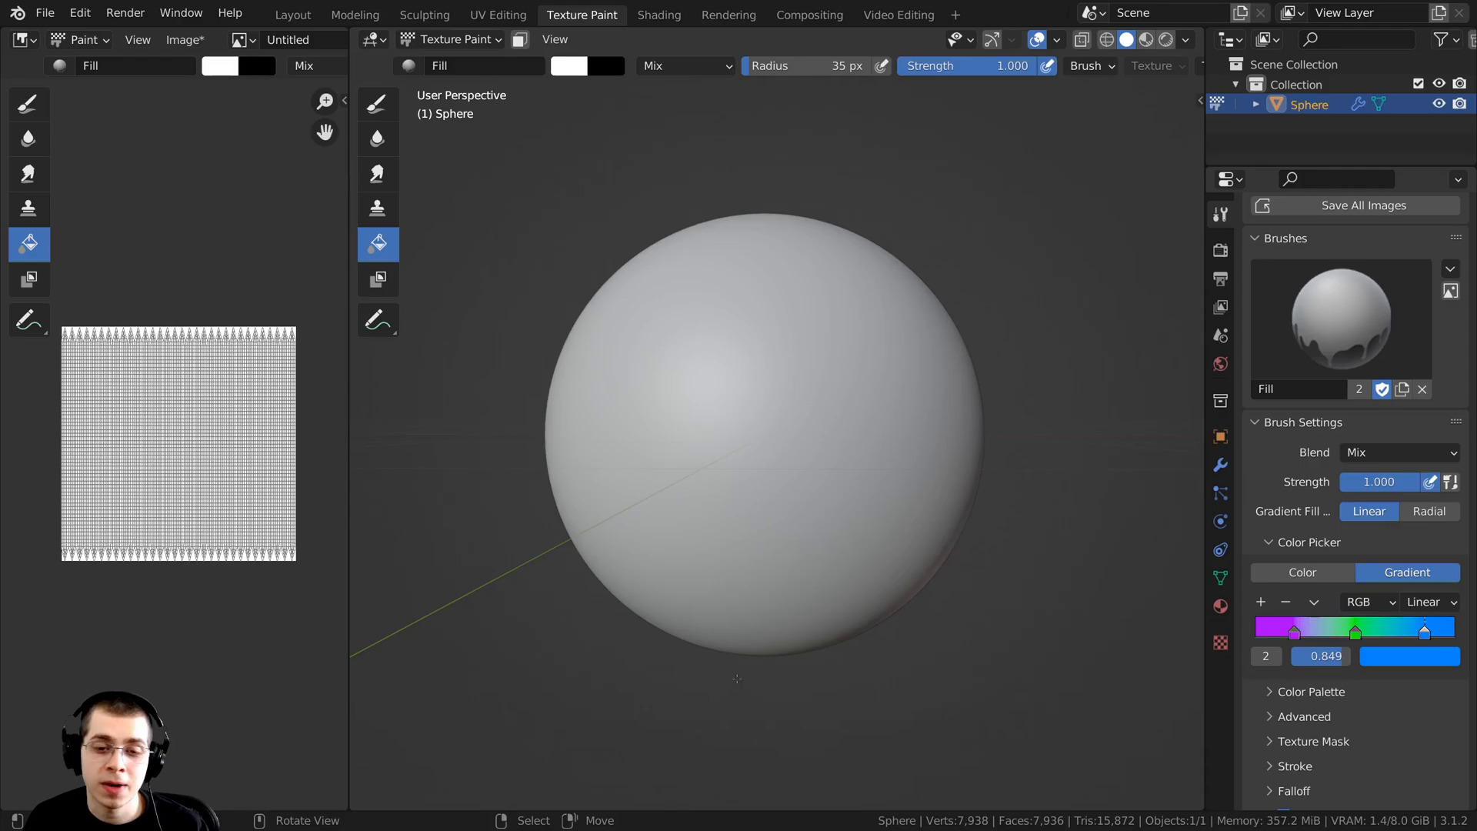
Step: Drag vertically across the sphere to fill it with the purple-green-blue gradient
{"action": "left_click_drag", "start_coordinate": [740, 512], "coordinate": [739, 664]}
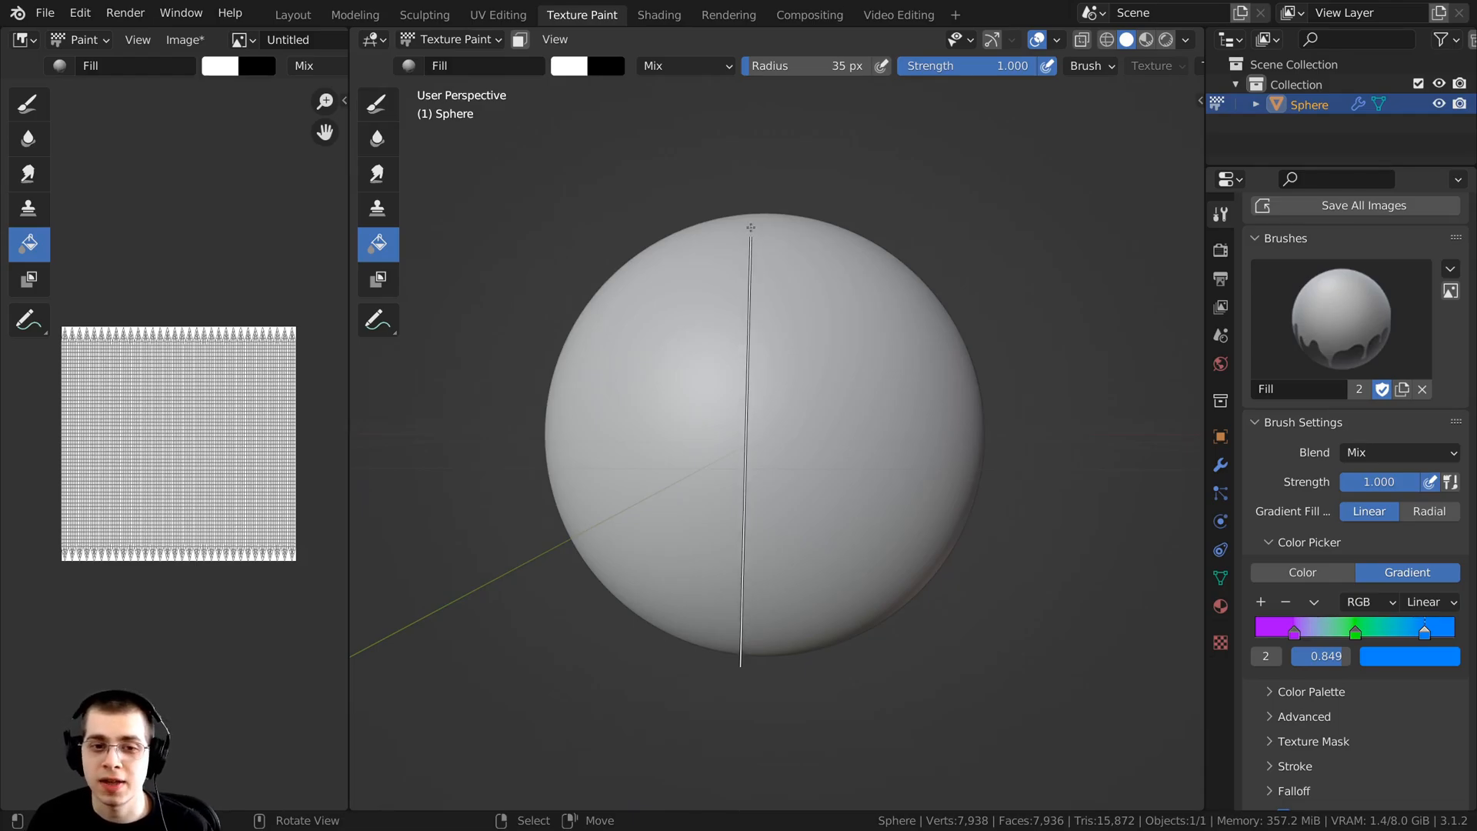
{"action": "left_click_drag", "start_coordinate": [749, 226], "coordinate": [757, 641]}
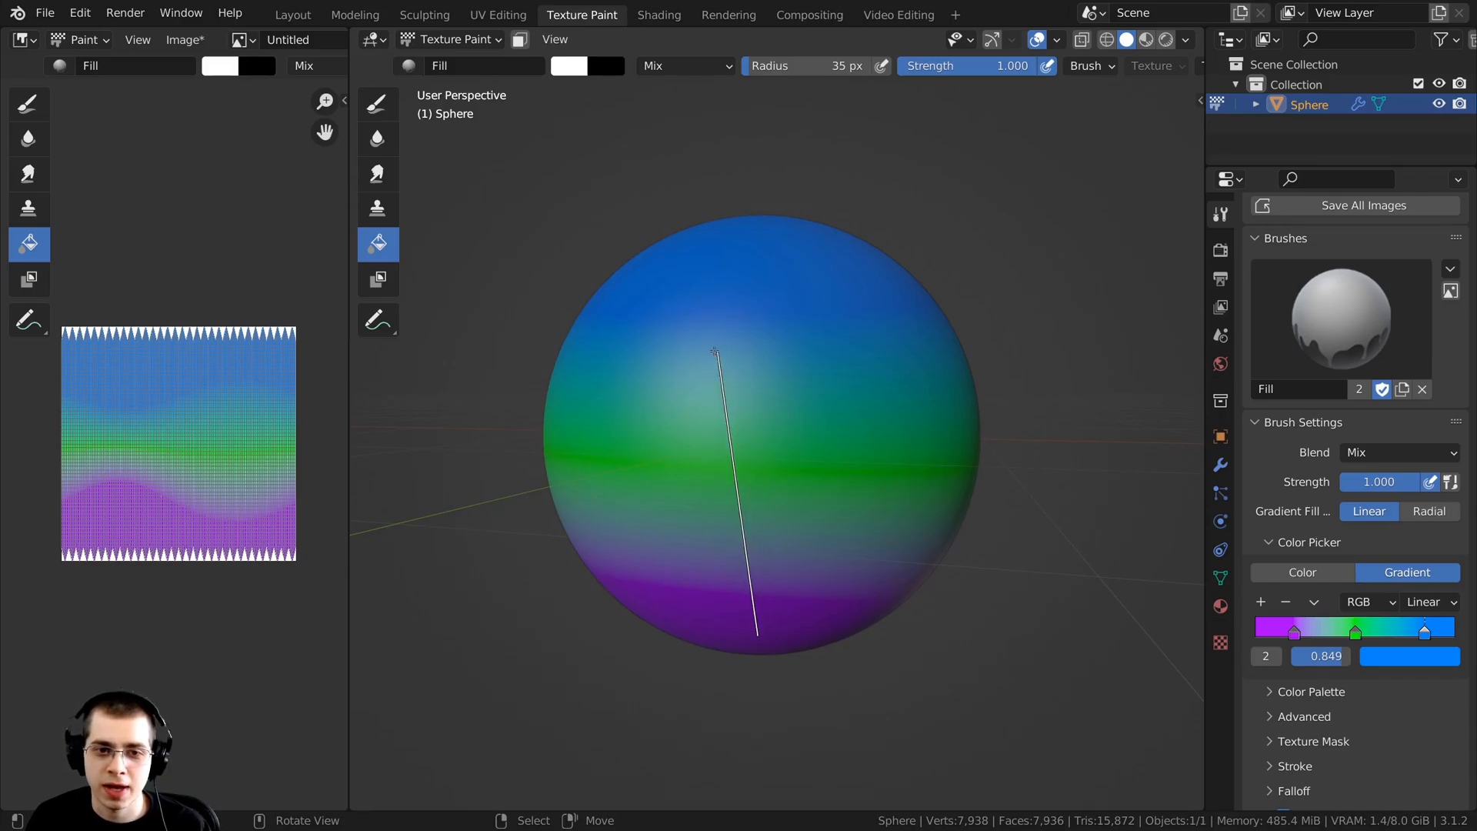
{"action": "left_click_drag", "start_coordinate": [713, 353], "coordinate": [756, 631]}
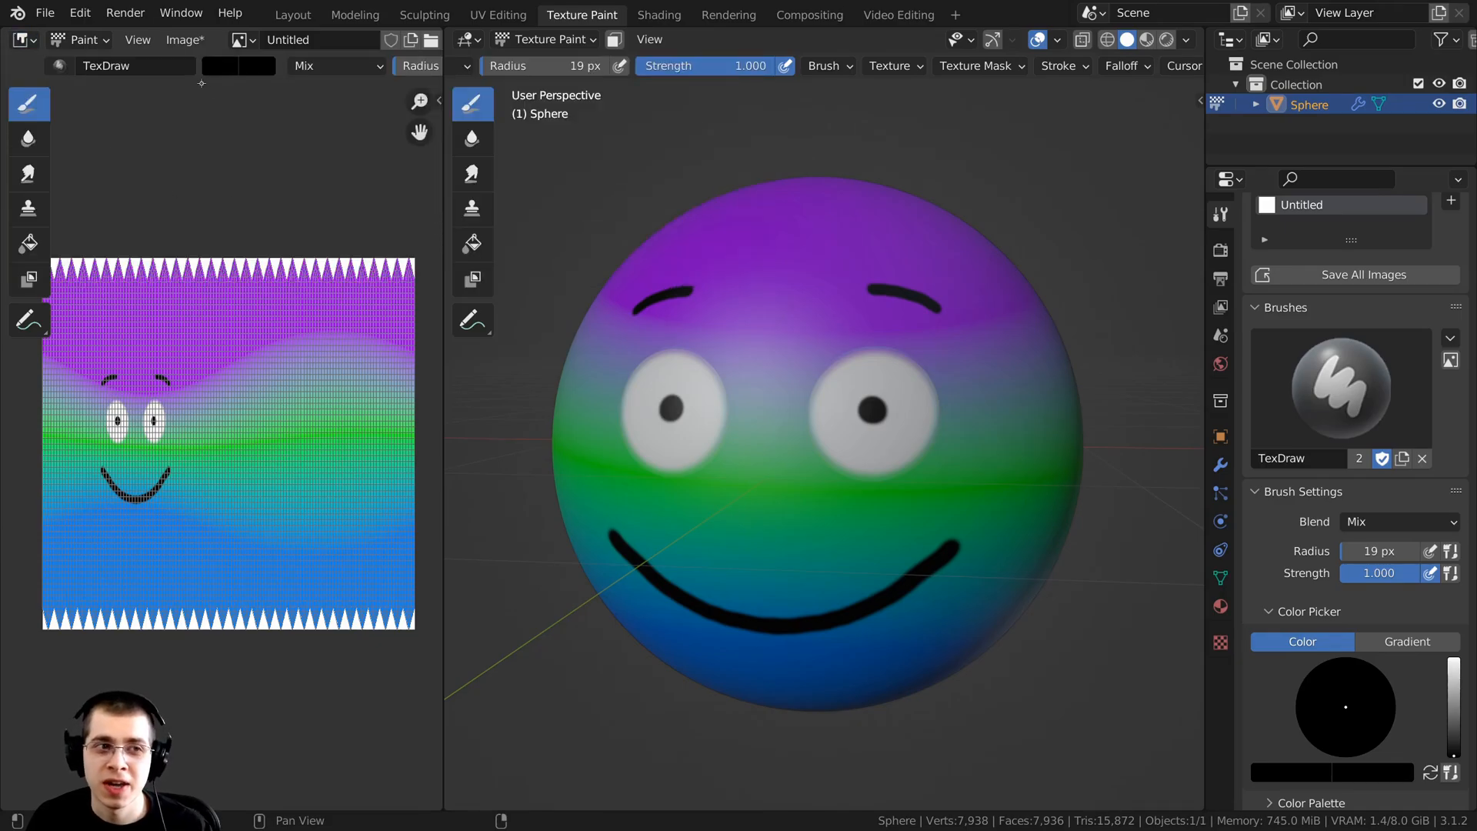
Step: Open the Image menu in the Image Editor to reach Save As
{"action": "left_click", "coordinate": [184, 39]}
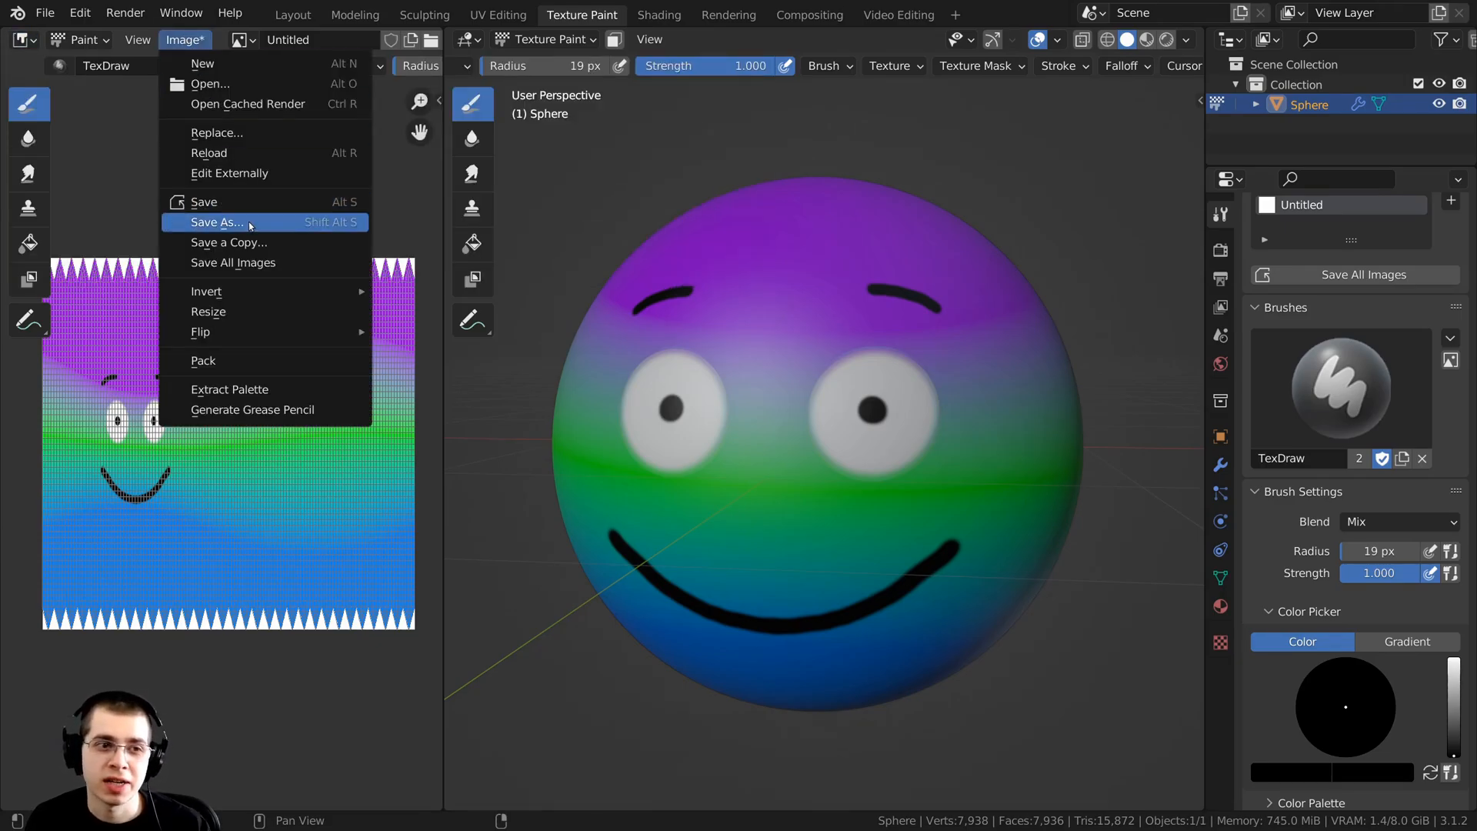
{"action": "mouse_move", "coordinate": [217, 222]}
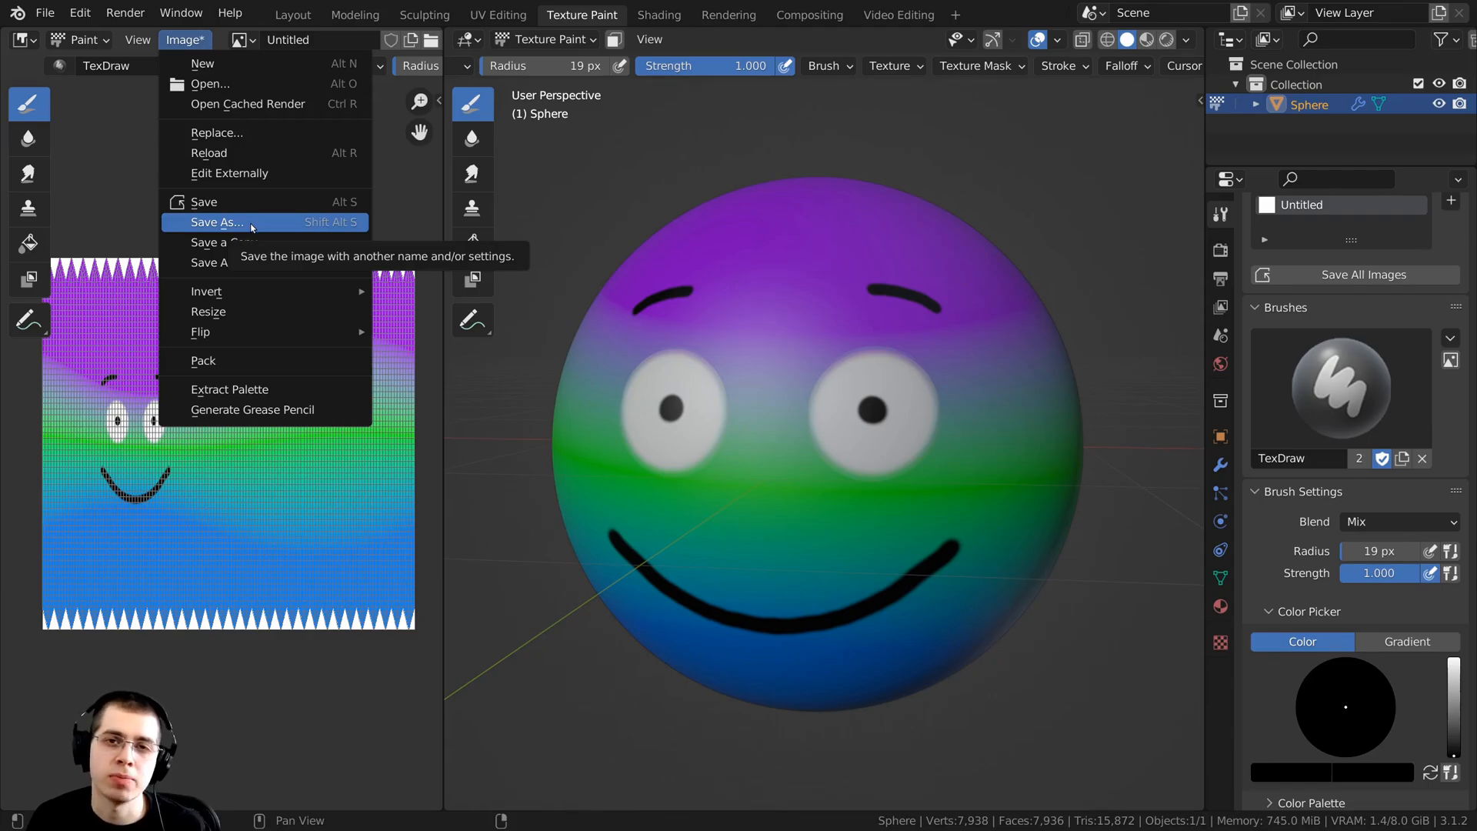